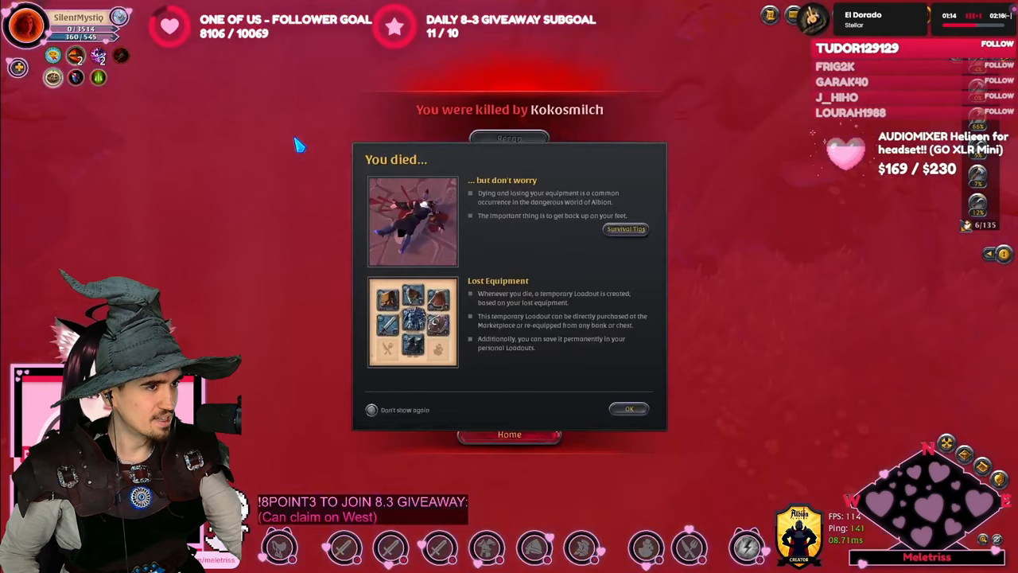
Use All on the stacked Sacola de Prata bags to collect 999,000 silver.
click(628, 408)
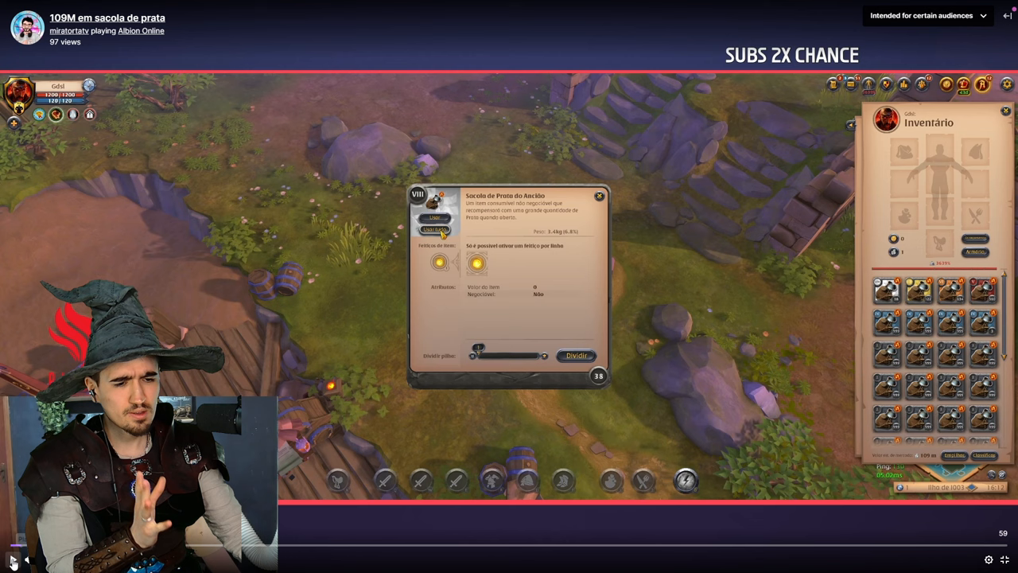
click(436, 230)
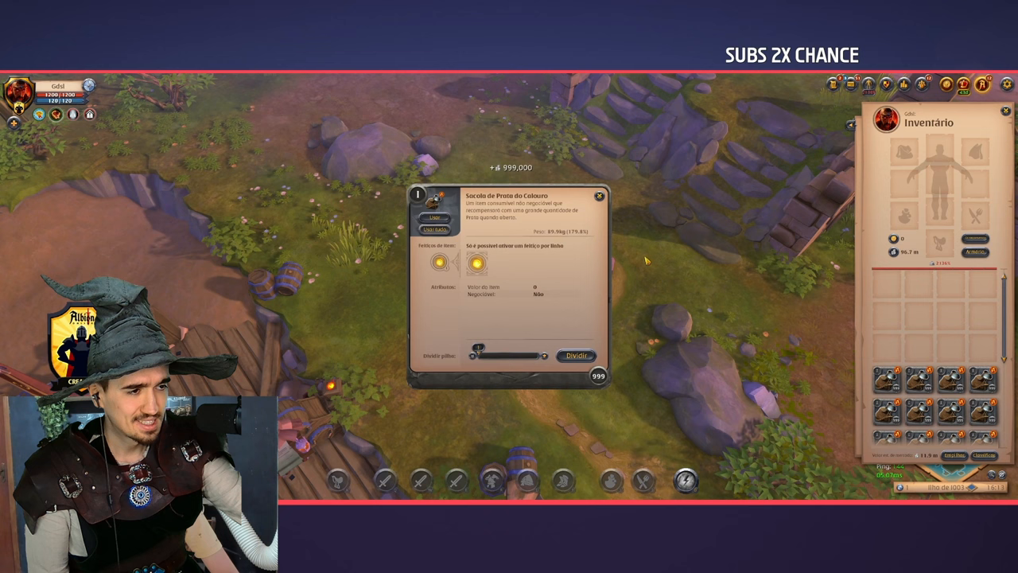
click(435, 229)
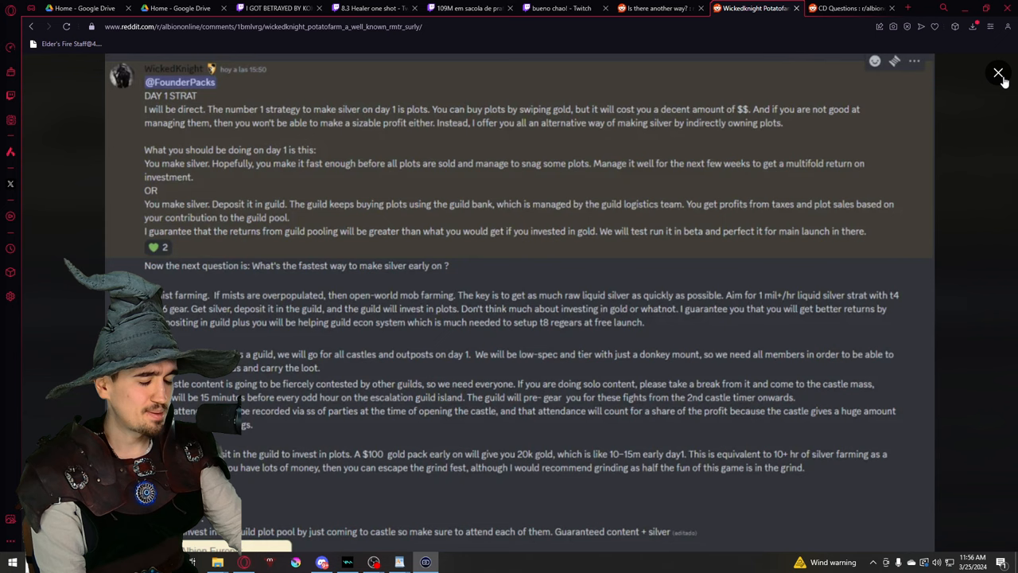
mouse_move(480, 289)
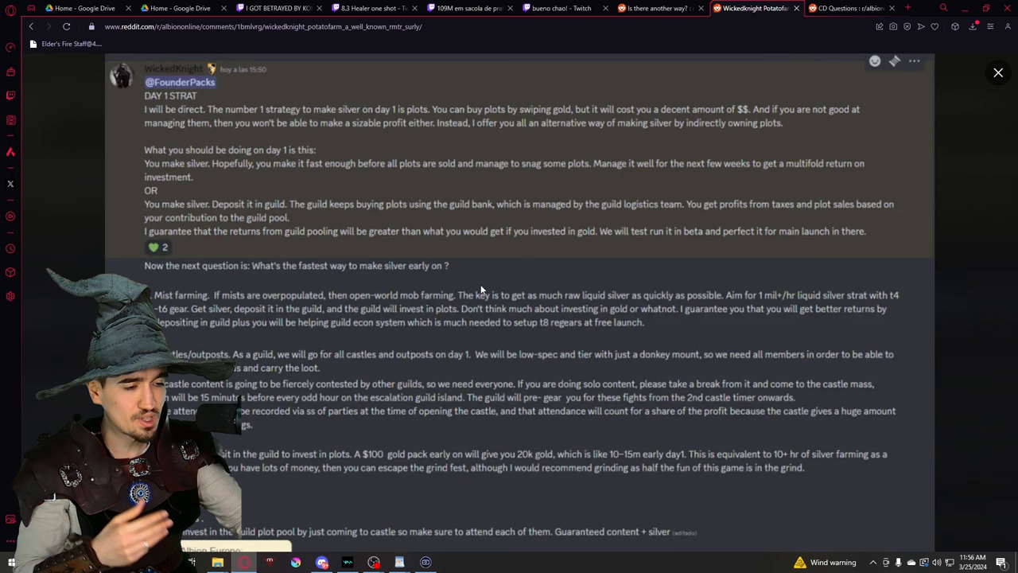
View the DAY 1 STRAT silver guide screenshot in the full-screen image viewer.
click(998, 73)
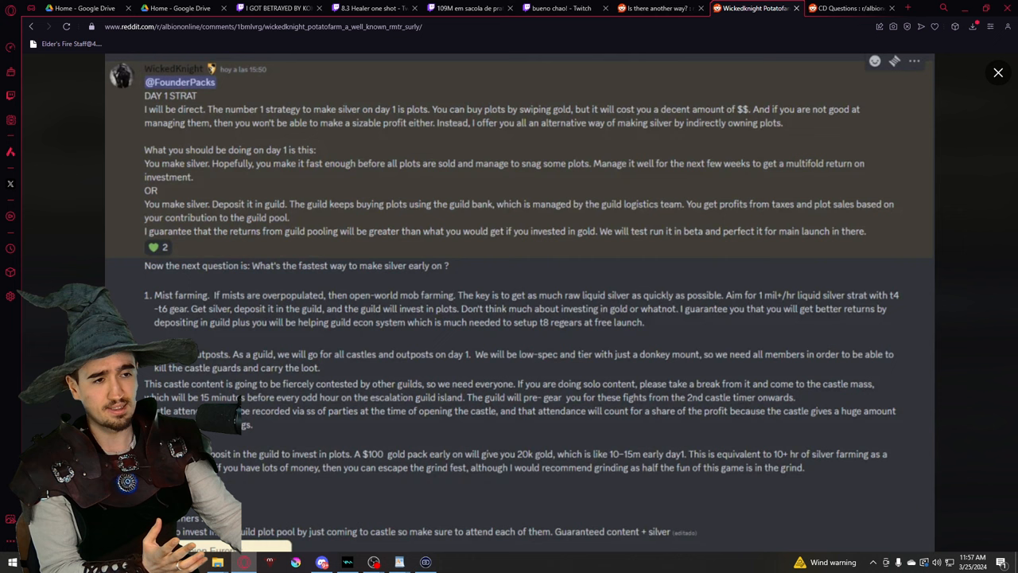
mouse_move(346, 179)
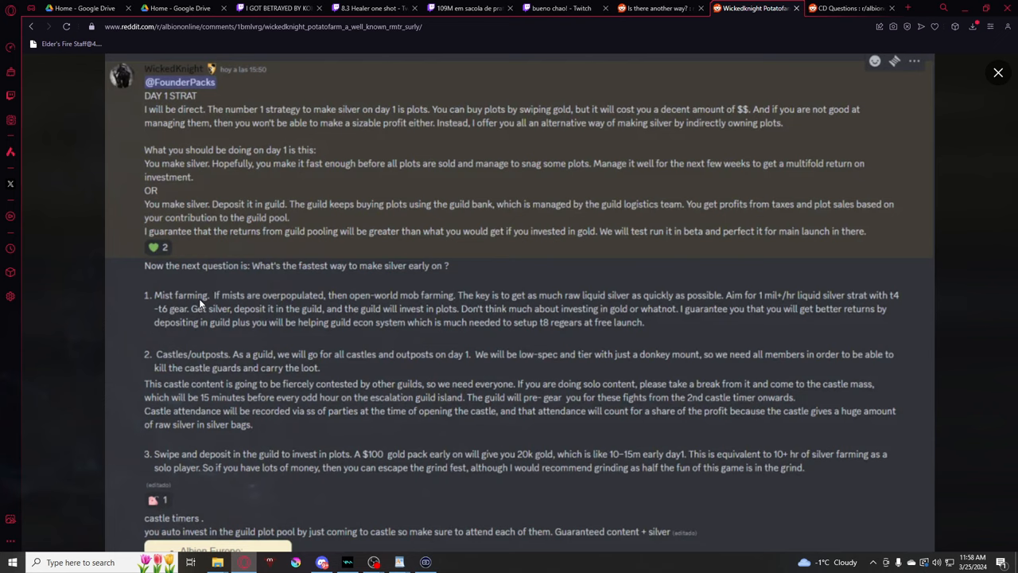
mouse_move(454, 336)
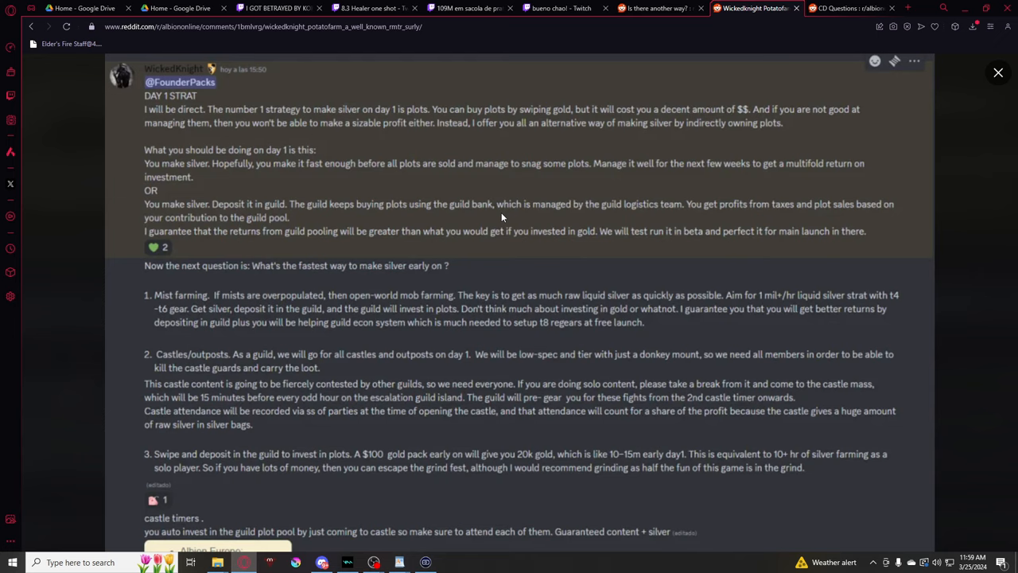
mouse_move(199, 229)
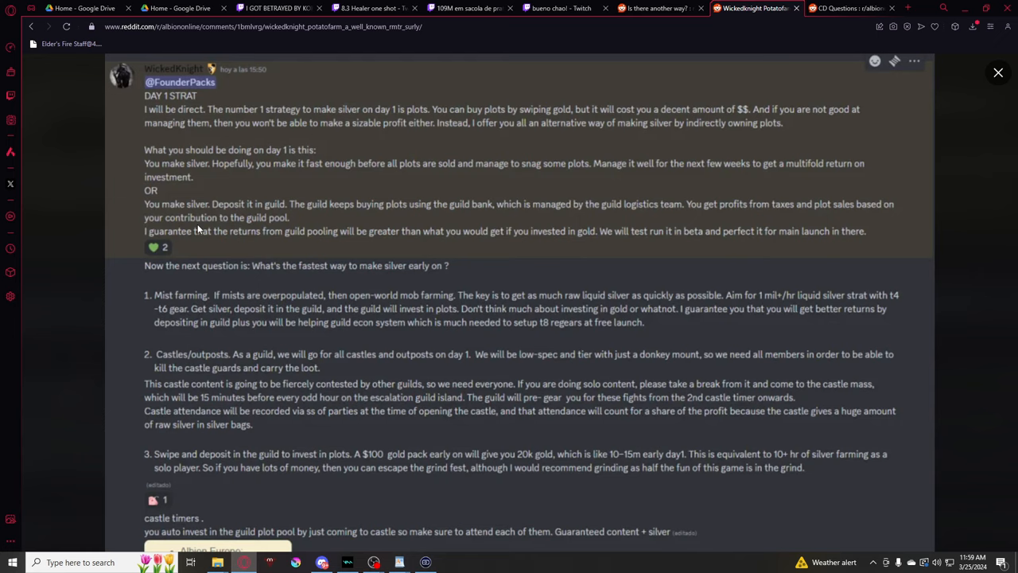
mouse_move(220, 244)
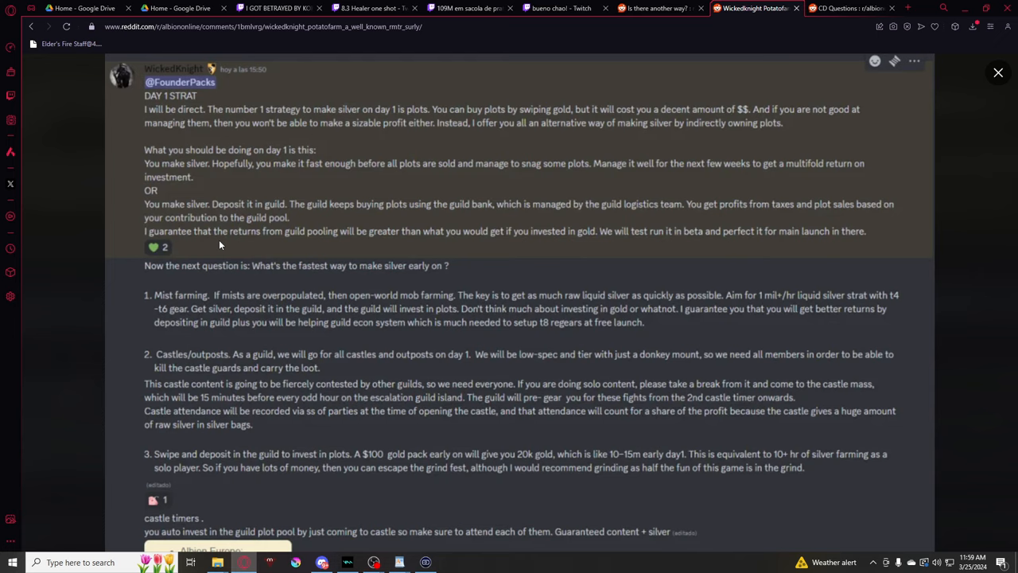
mouse_move(144, 474)
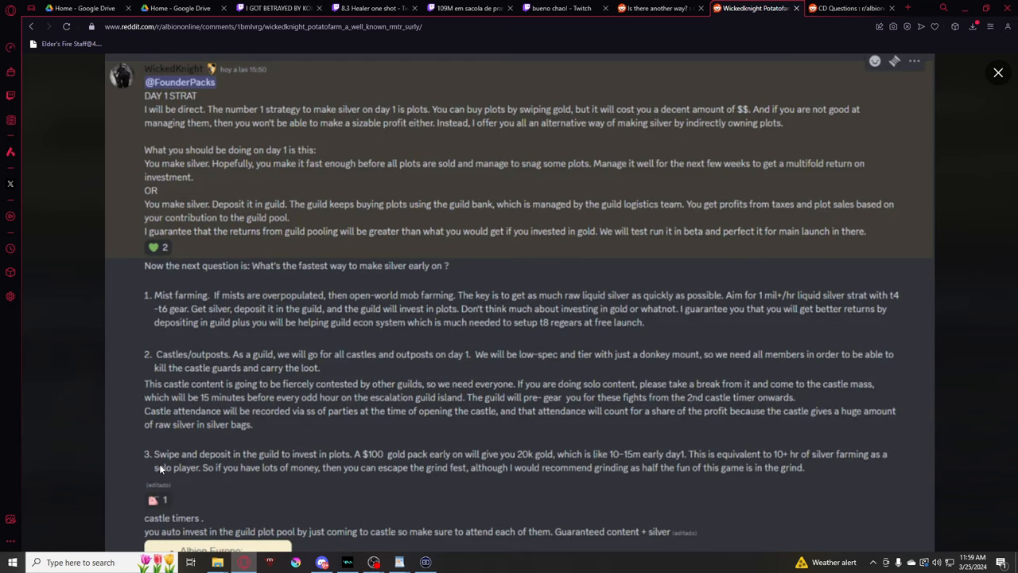
mouse_move(513, 457)
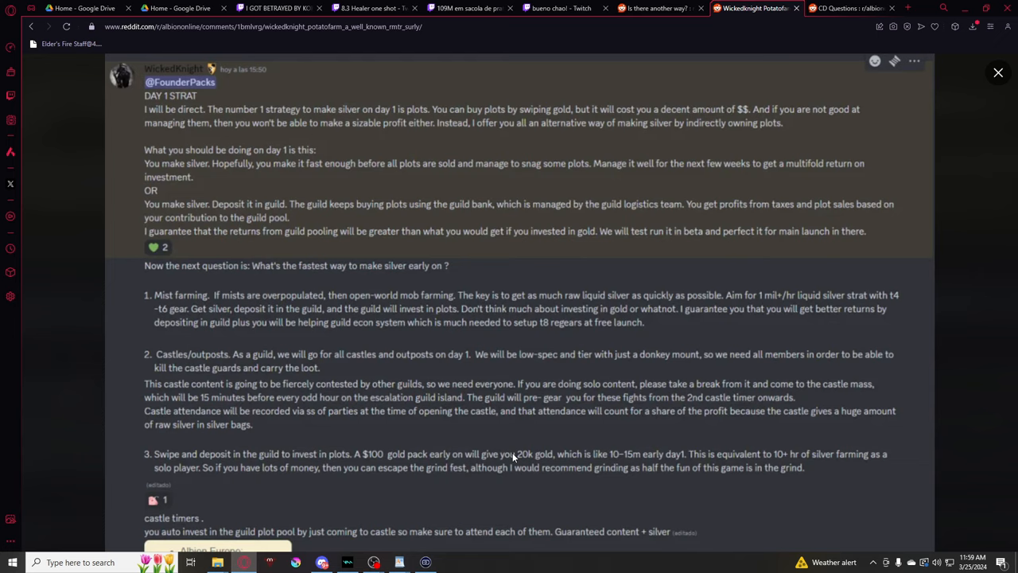
mouse_move(794, 456)
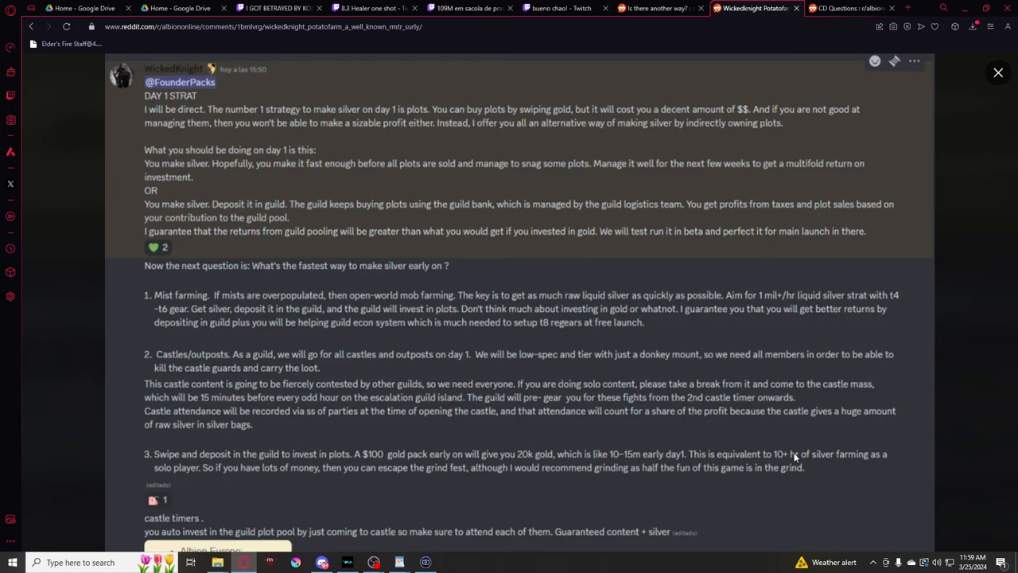
mouse_move(639, 472)
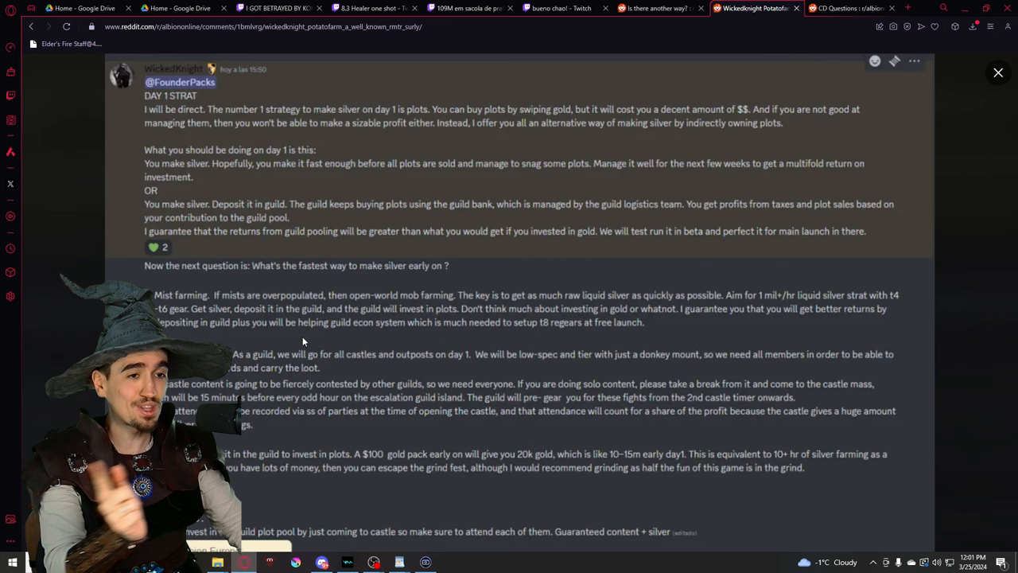
click(847, 8)
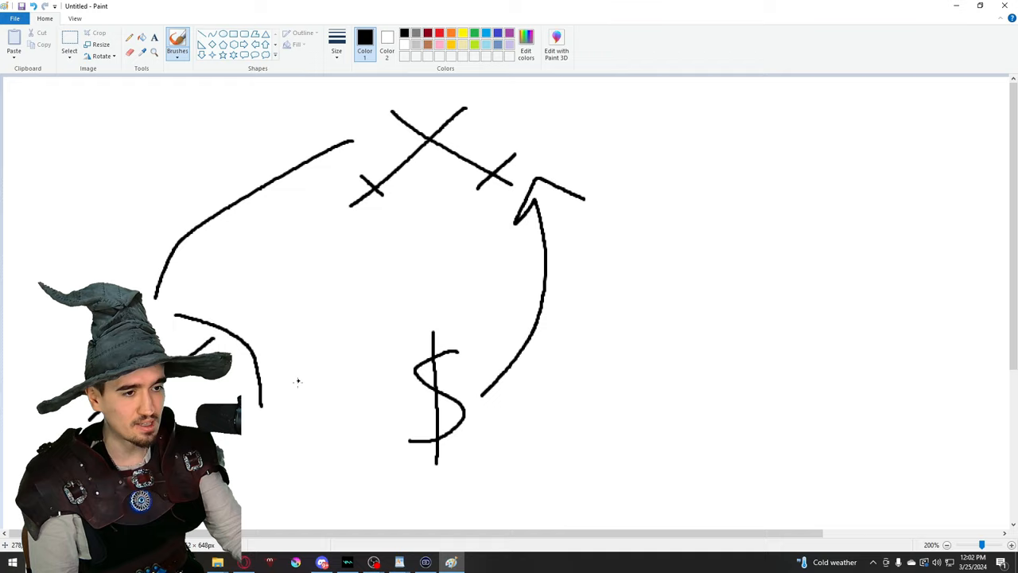
Draw another black brush stroke connecting the dollar sign and crossed swords.
drag(262, 389, 406, 409)
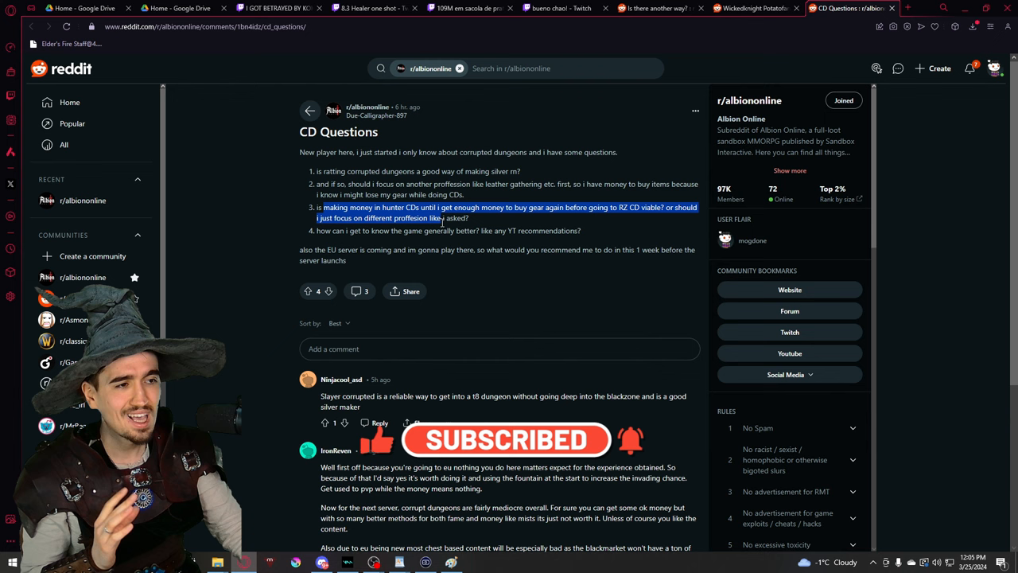
Select the phrase "hunter CDs" in question 3 of the CD Questions post.
double_click(400, 206)
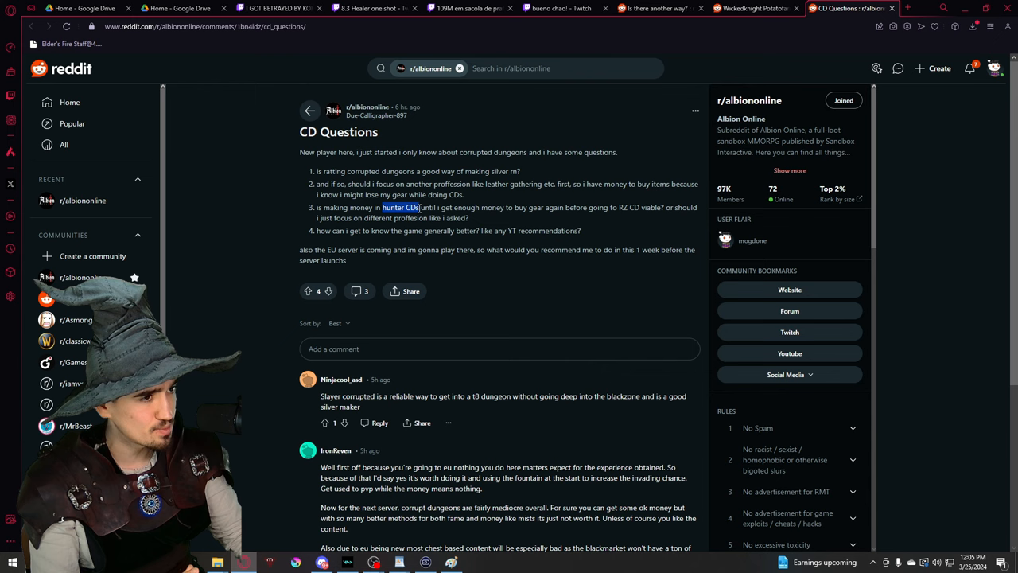